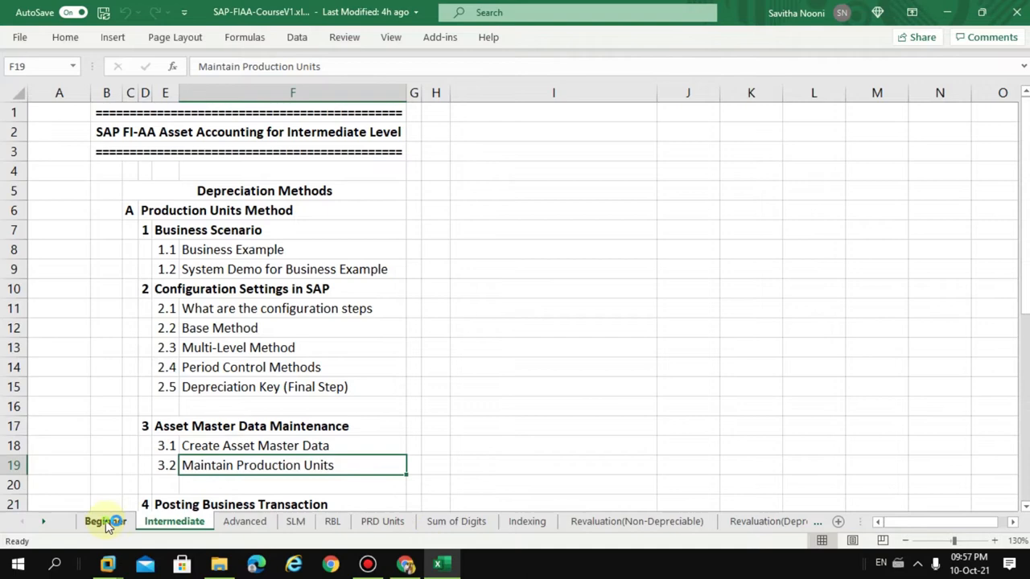
- Show the Beginner sheet's FI-AA course outline in the Excel workbook
click(106, 521)
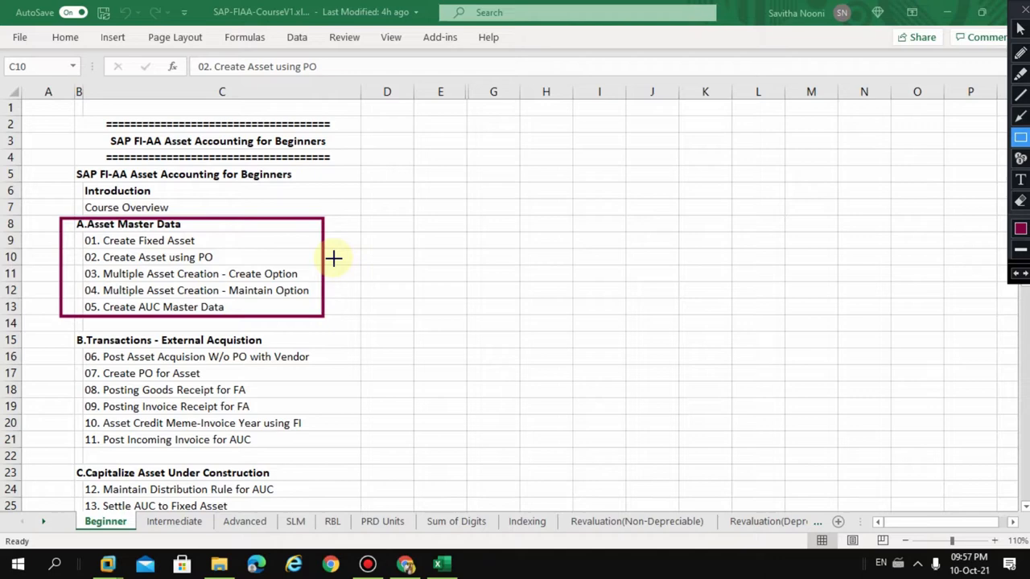
mouse_move(205, 306)
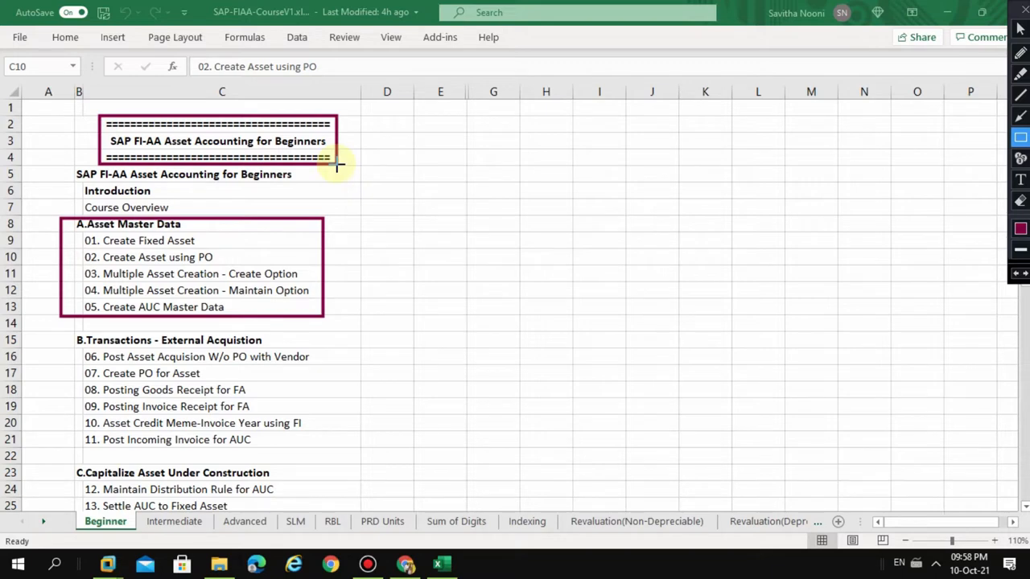
mouse_move(463, 392)
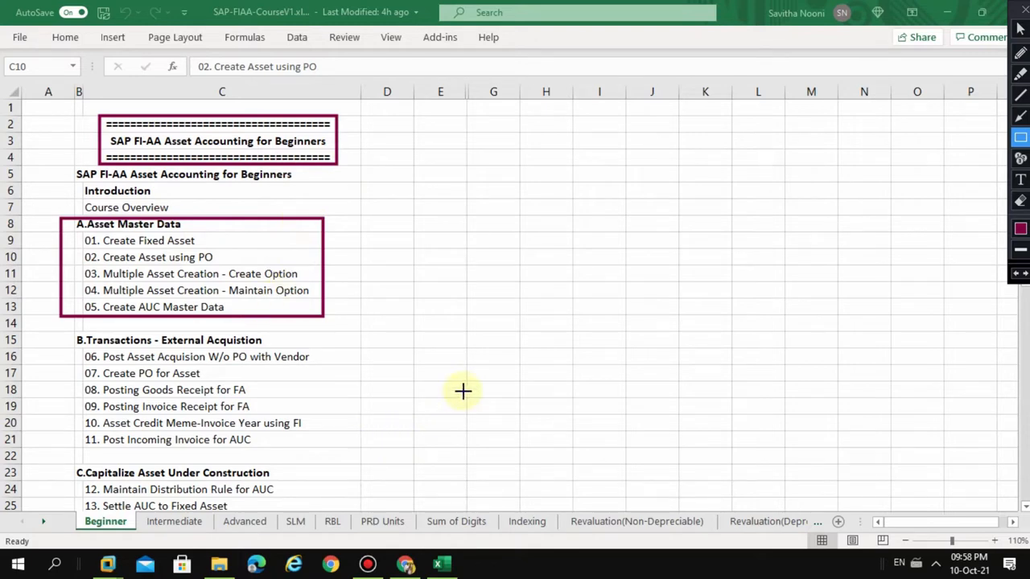
mouse_move(387, 202)
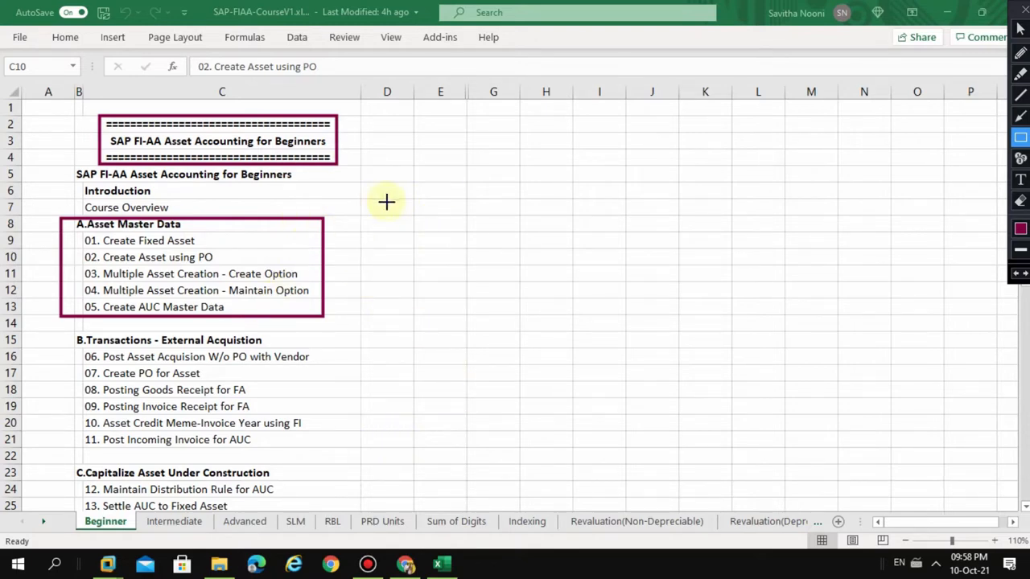
mouse_move(366, 243)
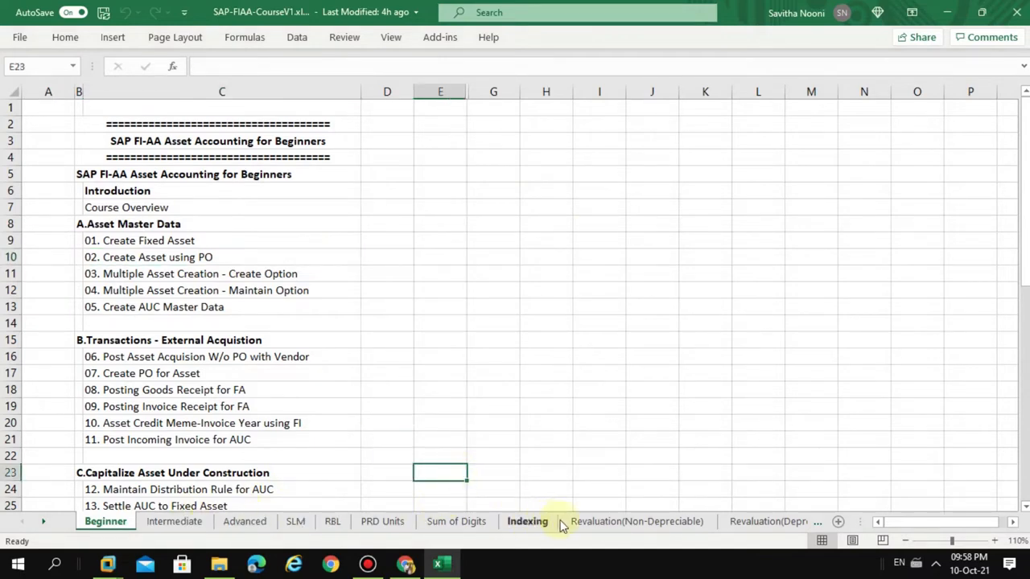
- Review the PRD Units sheet, then the Intermediate sheet's Asset Master Data Maintenance topics 3.1 and 3.2
click(382, 521)
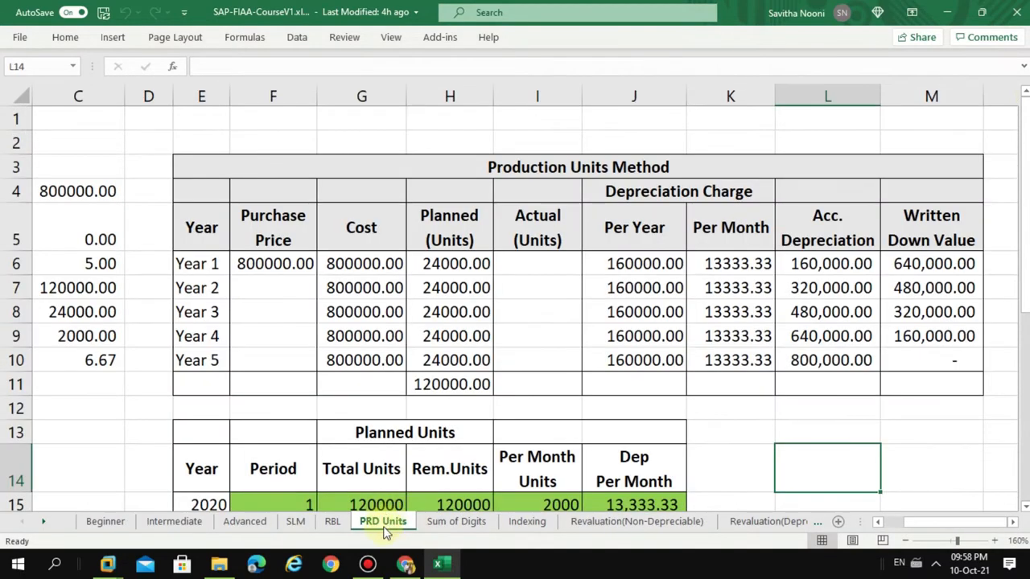
click(174, 522)
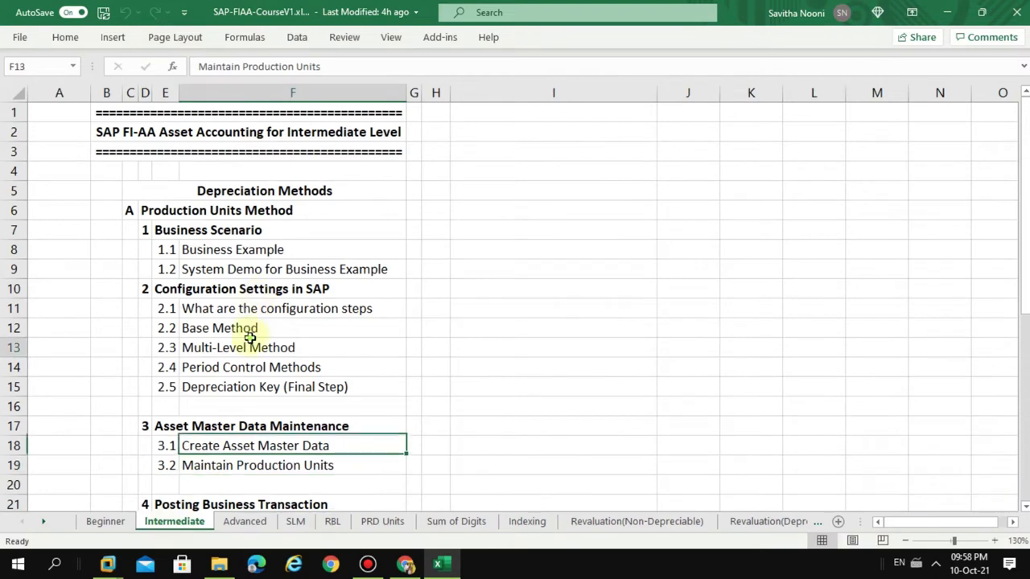
scroll(down, 3)
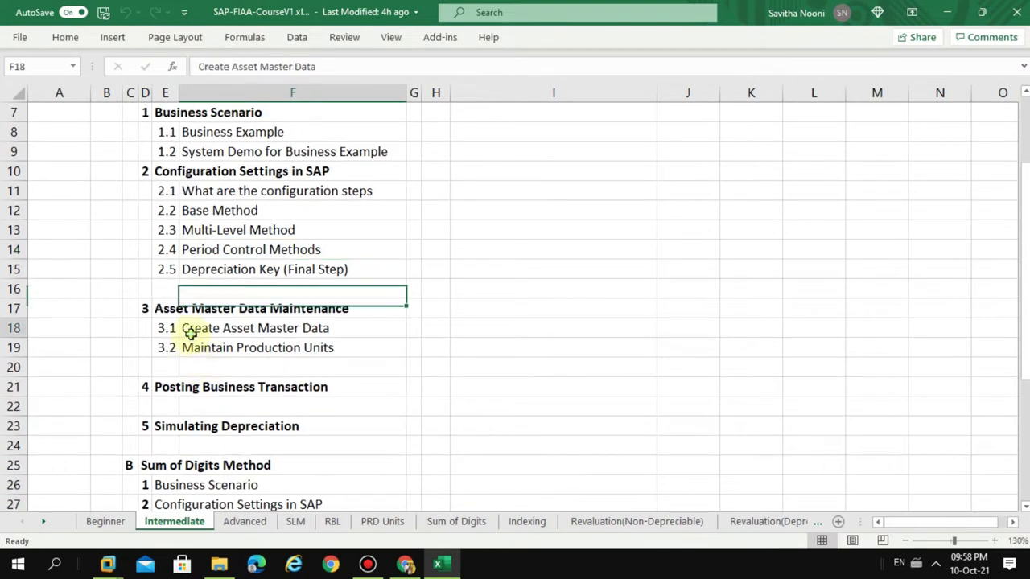
click(275, 327)
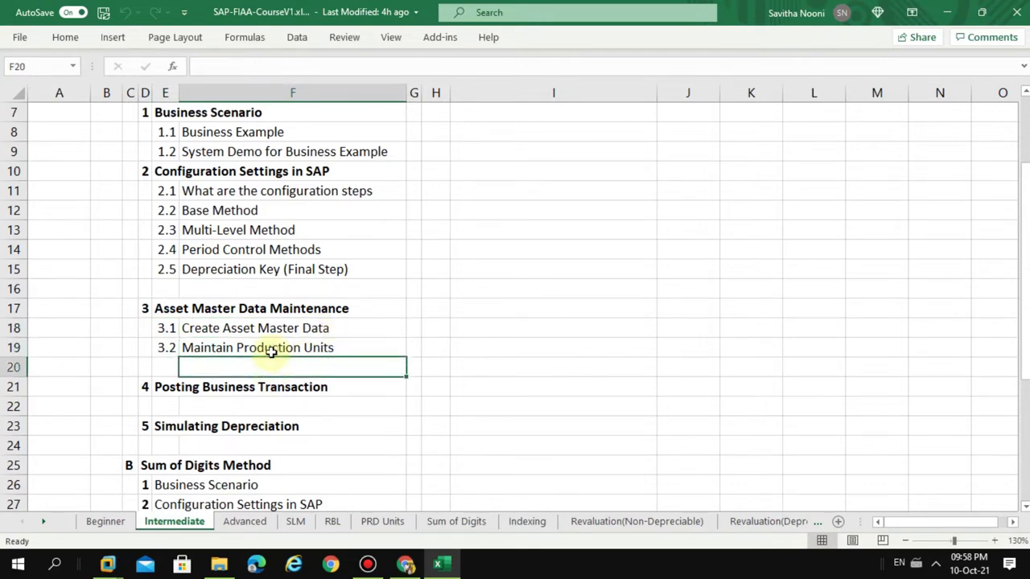
click(292, 347)
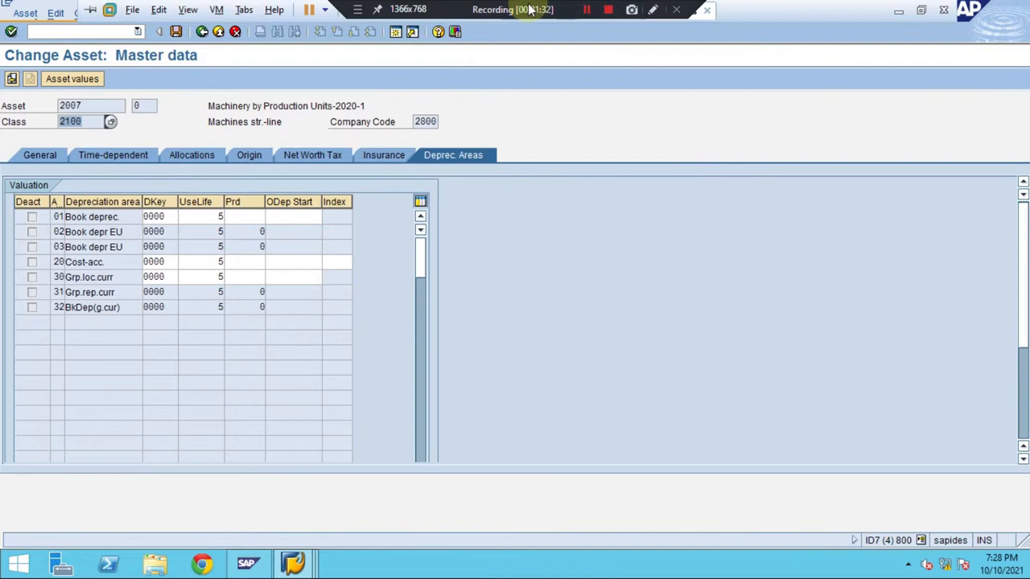
- Open the 24-entry depreciation key list from asset 2007's DKey field
click(653, 9)
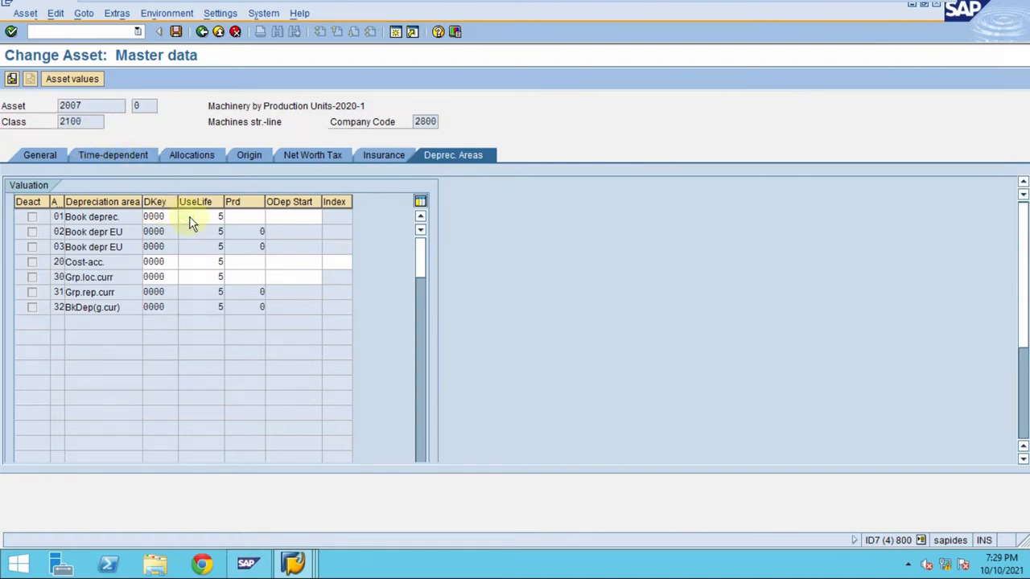
click(160, 217)
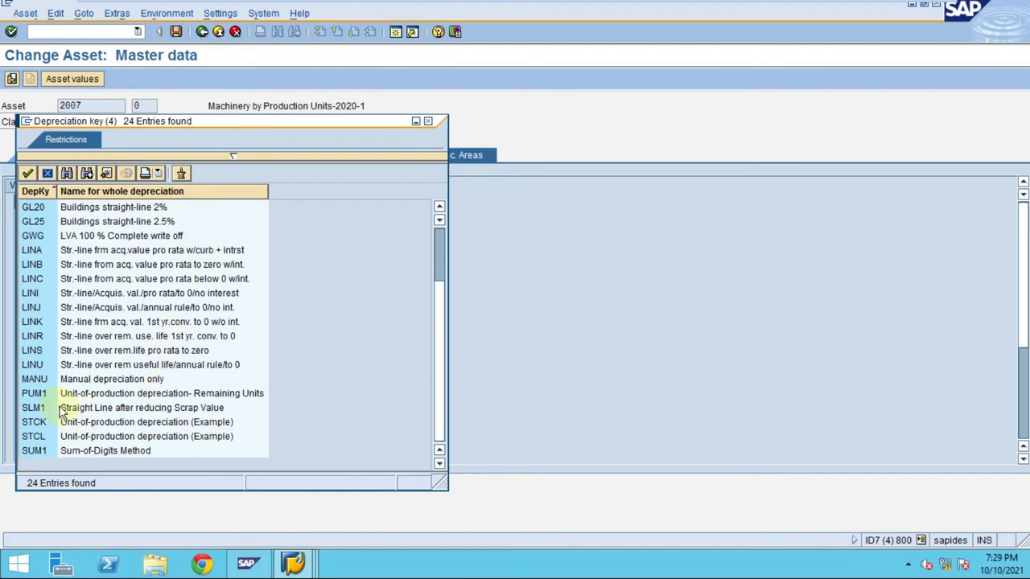
- Assign depreciation key PUM1 to asset 2007, triggering a test posting with errors
click(145, 392)
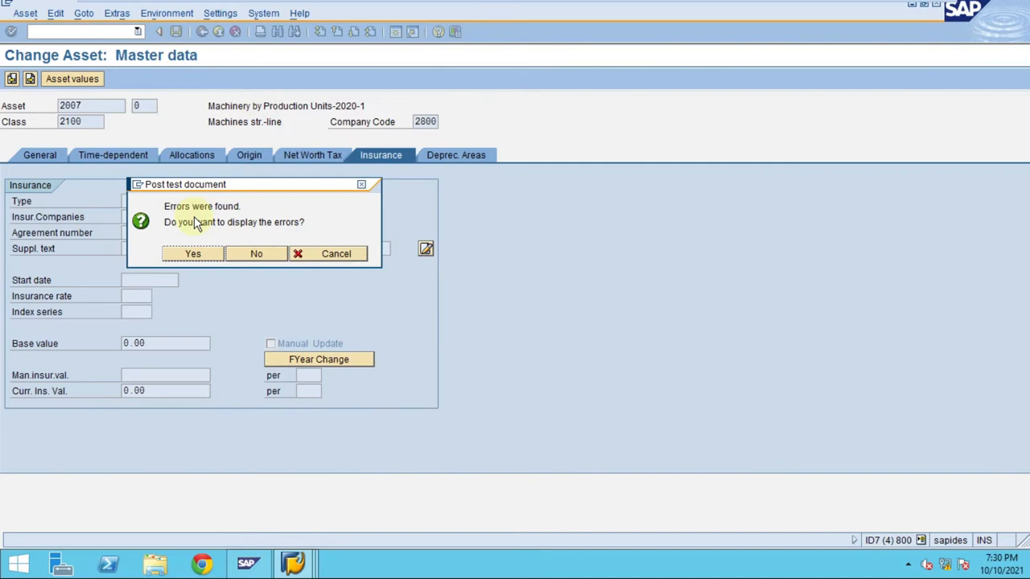
mouse_move(250, 197)
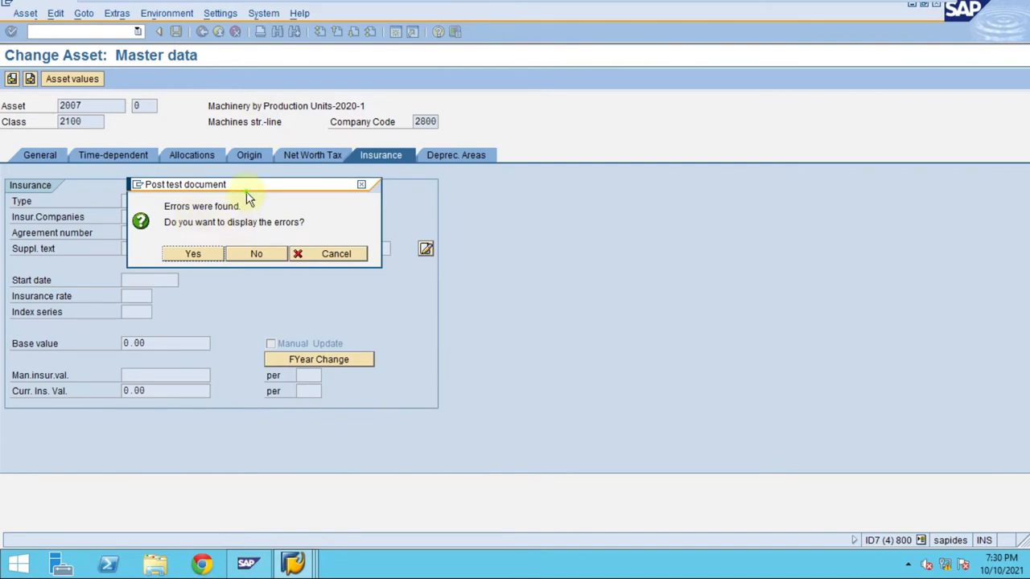
- Display the errors: PUM1 in company code 2800 lacks a total number of units
drag(249, 184, 527, 182)
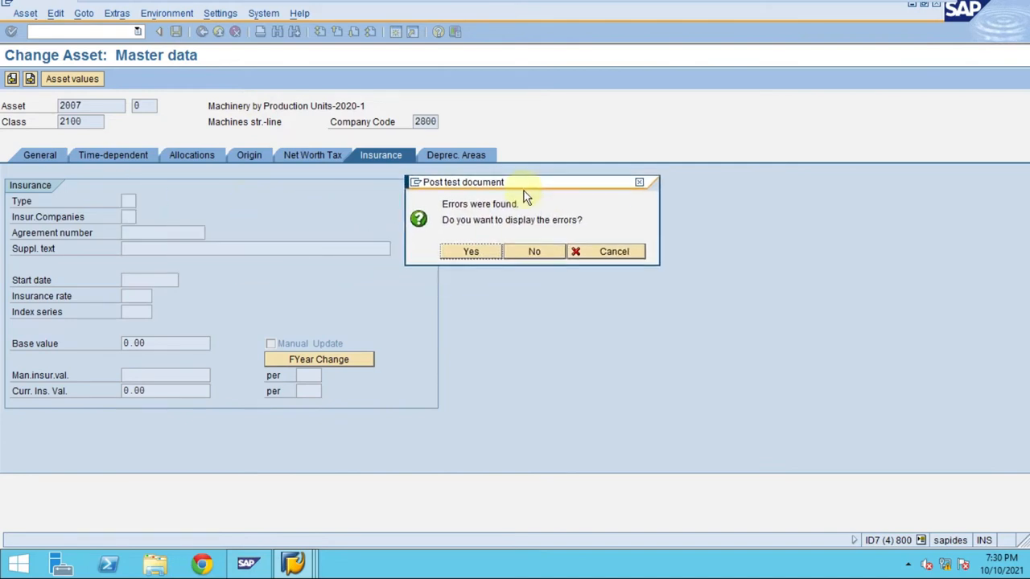
click(471, 251)
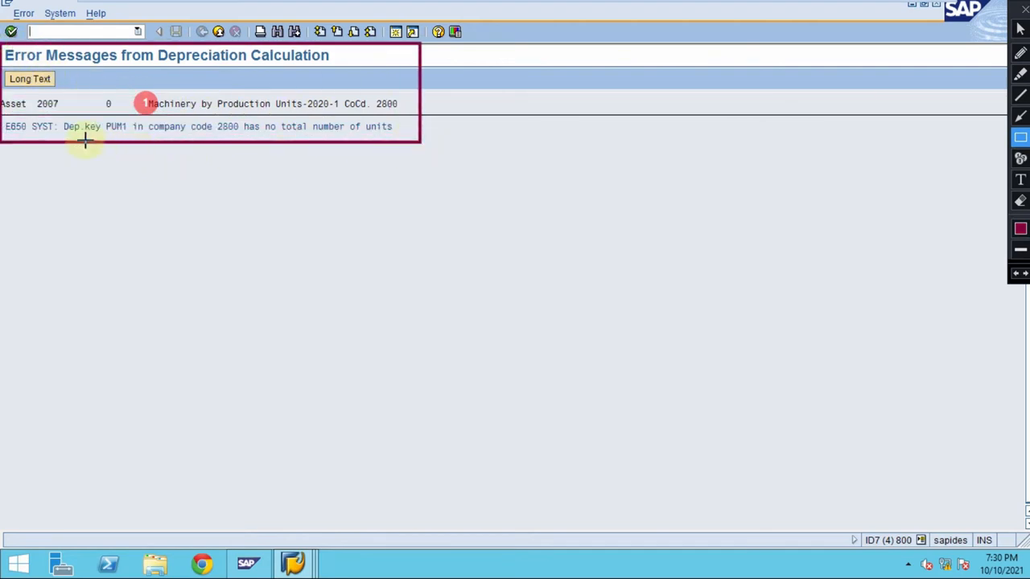
mouse_move(175, 131)
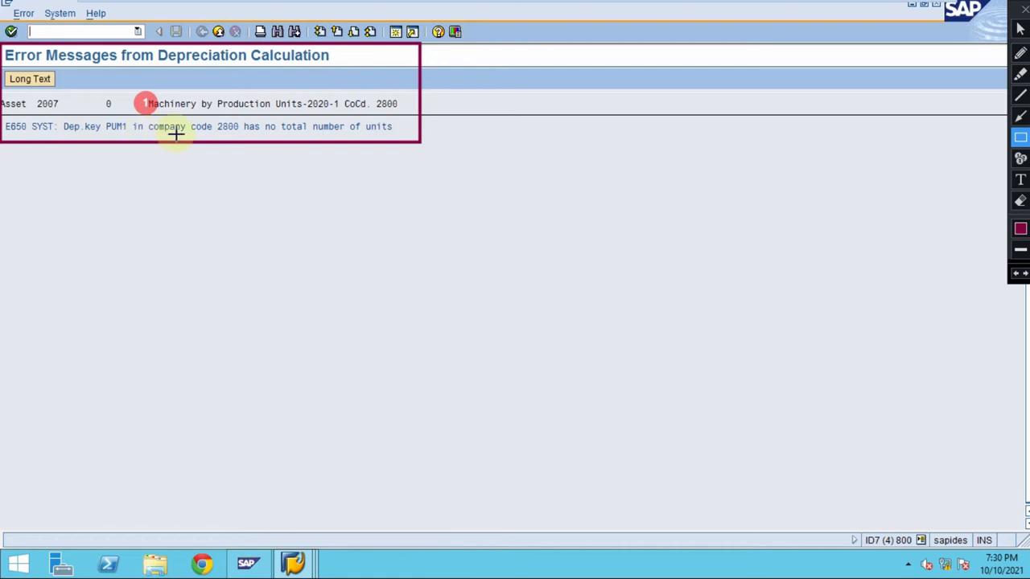
mouse_move(250, 139)
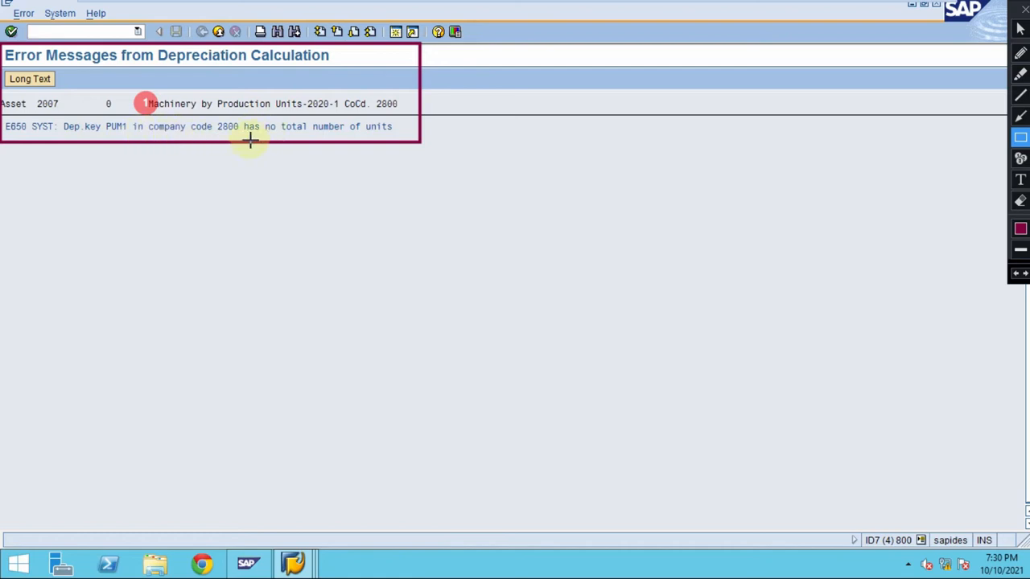
mouse_move(342, 144)
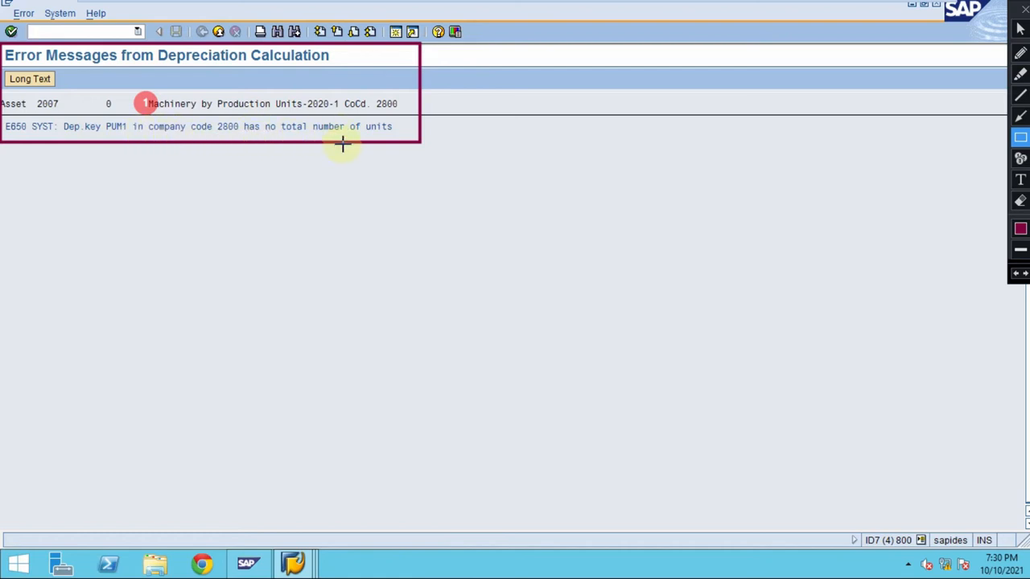
mouse_move(370, 137)
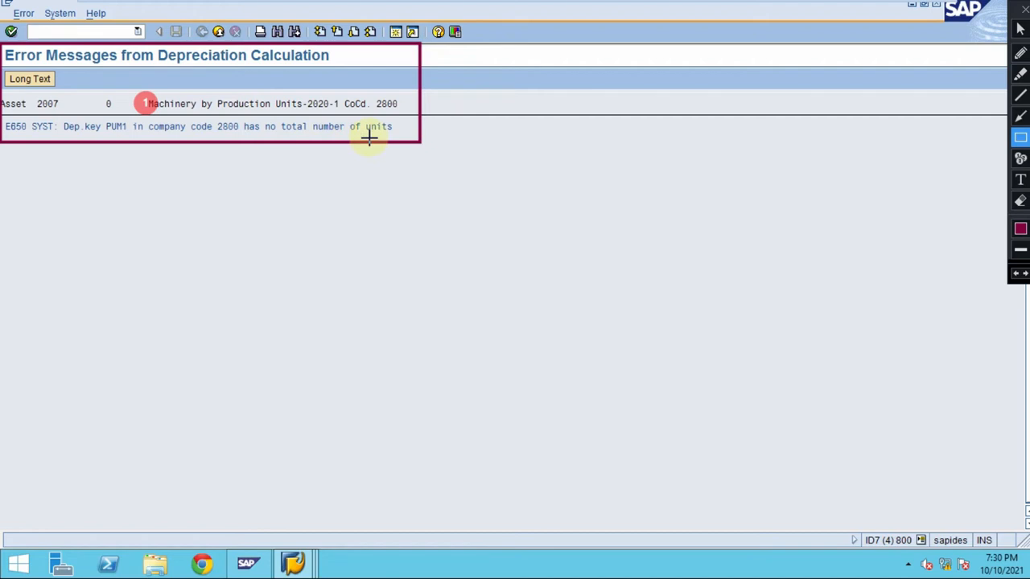
mouse_move(359, 150)
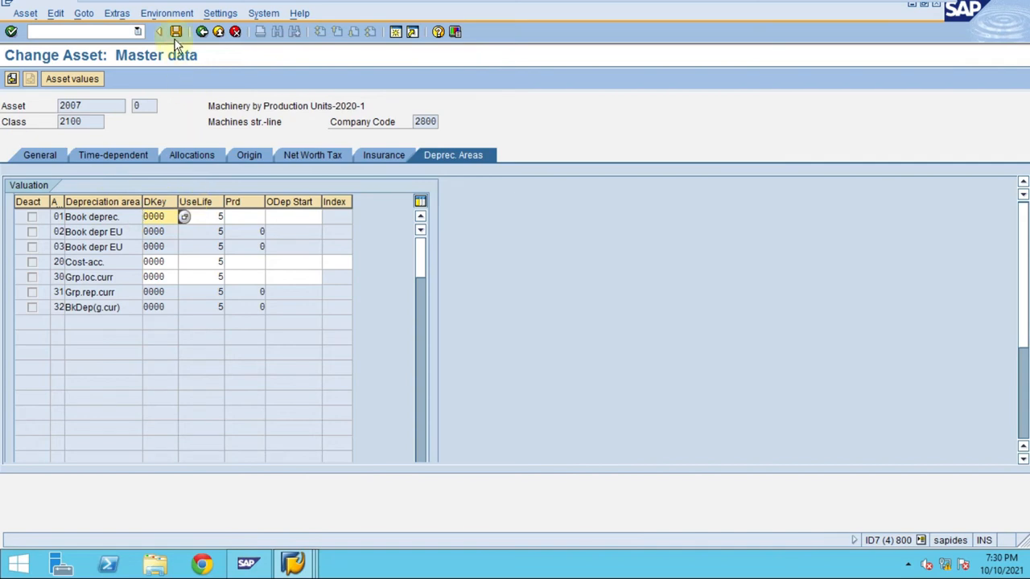
- Save the changes to asset 2007
click(175, 32)
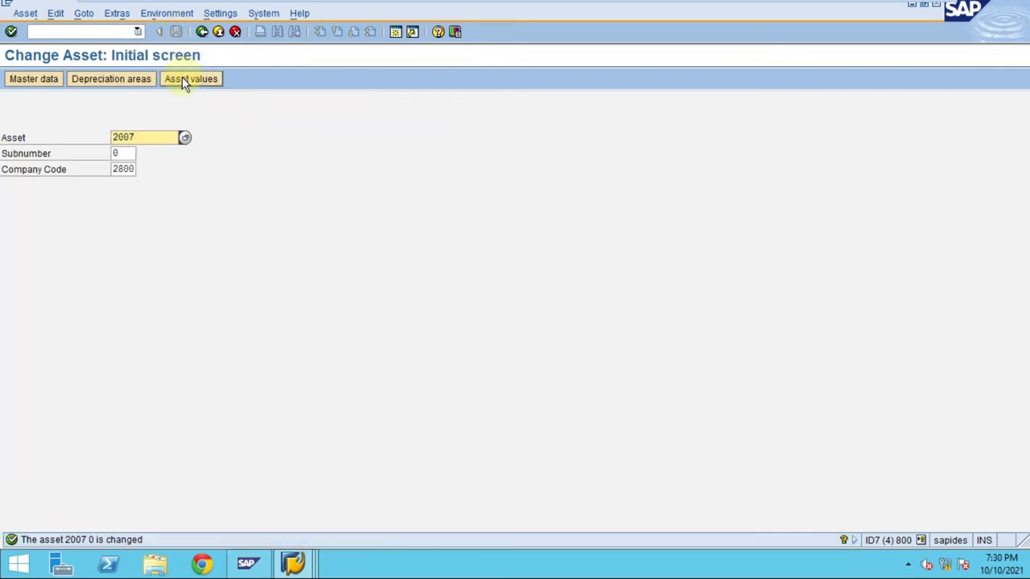
mouse_move(191, 78)
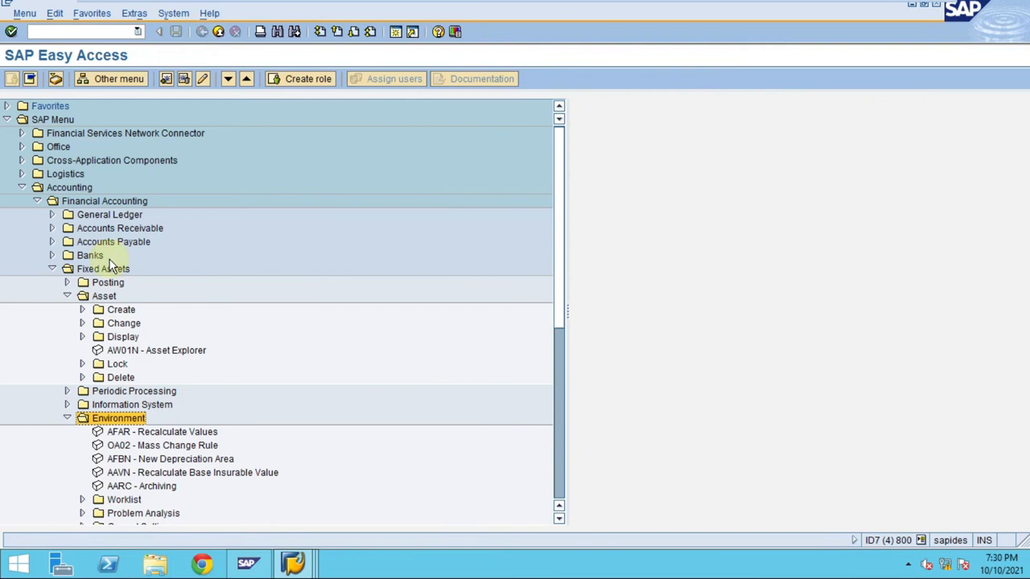
- Collapse the Accounting branch of the SAP Easy Access menu
click(22, 187)
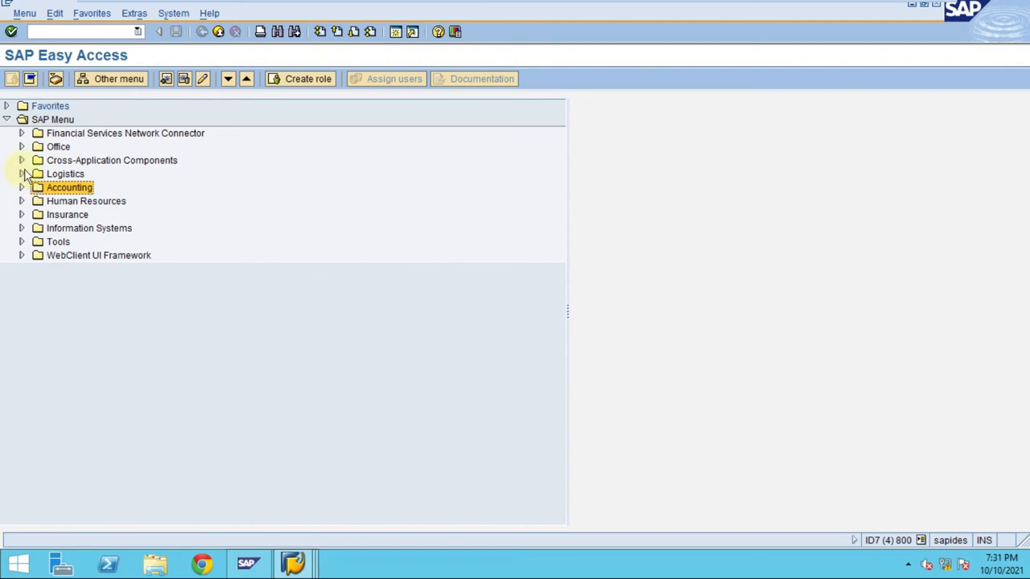
mouse_move(26, 146)
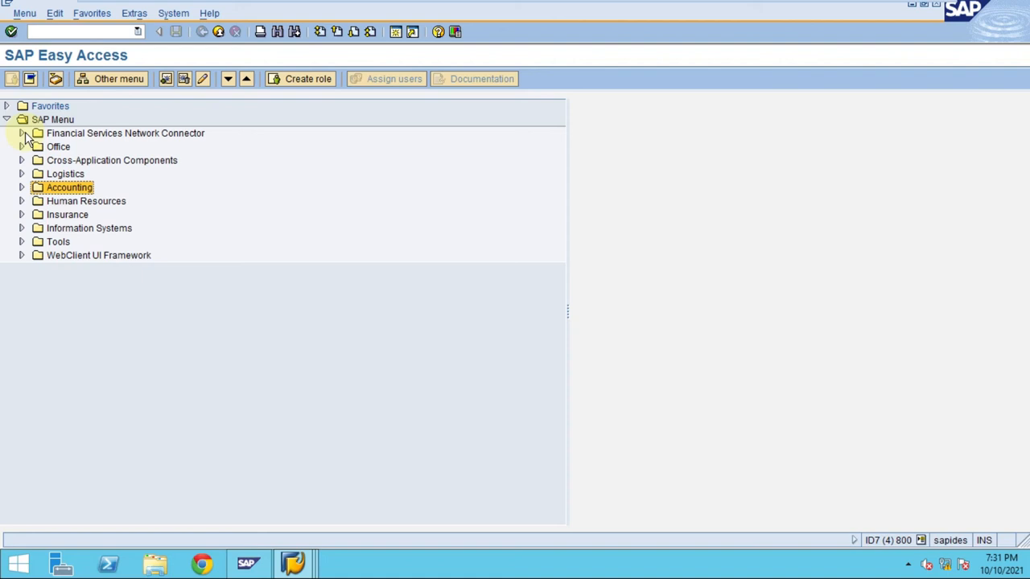
mouse_move(101, 223)
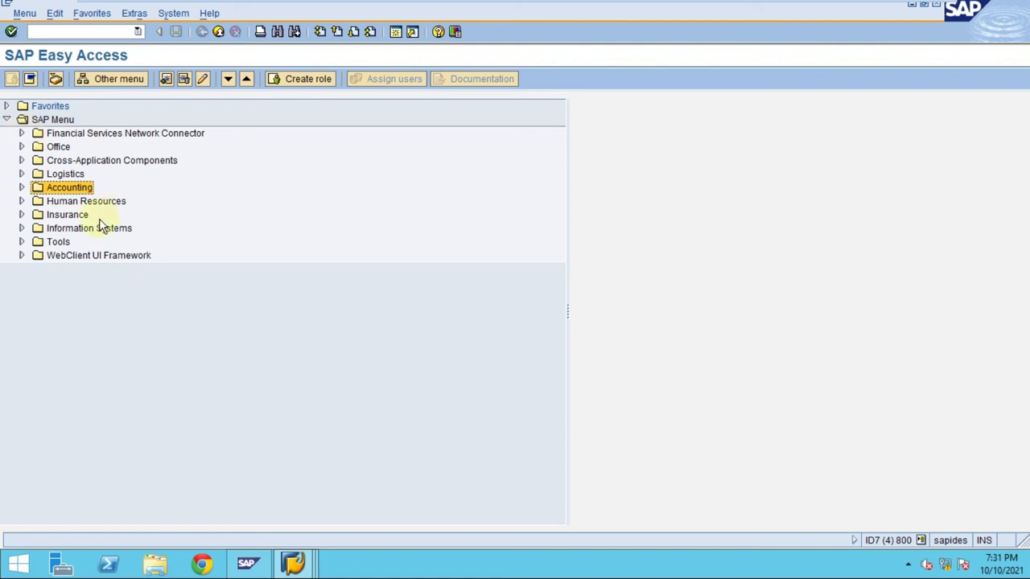